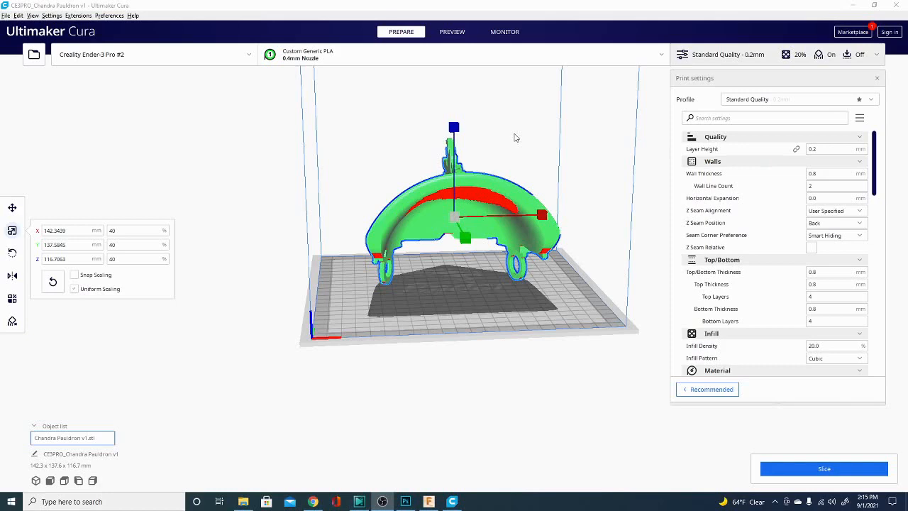
pyautogui.moveTo(448, 358)
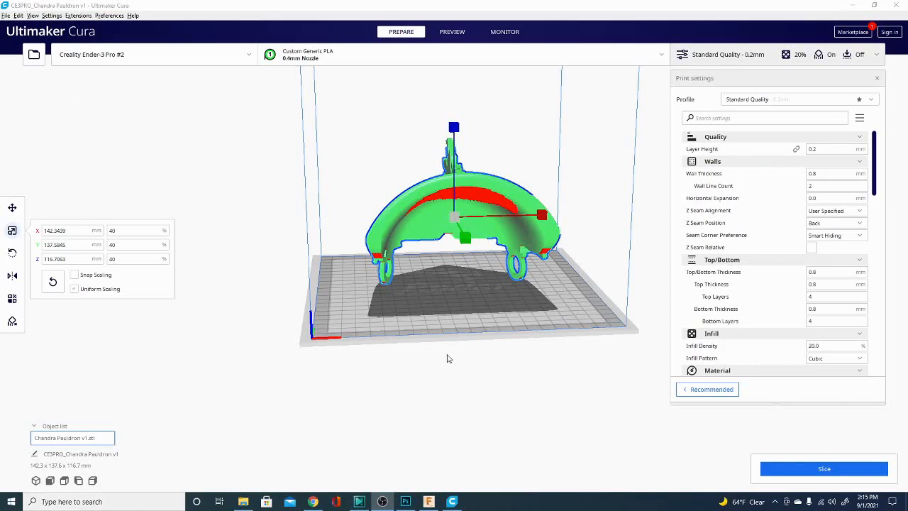
# - Lay the pauldron flat on the build plate, about 142 × 140 × 115 mm
pyautogui.moveTo(447, 359); pyautogui.dragTo(358, 293)
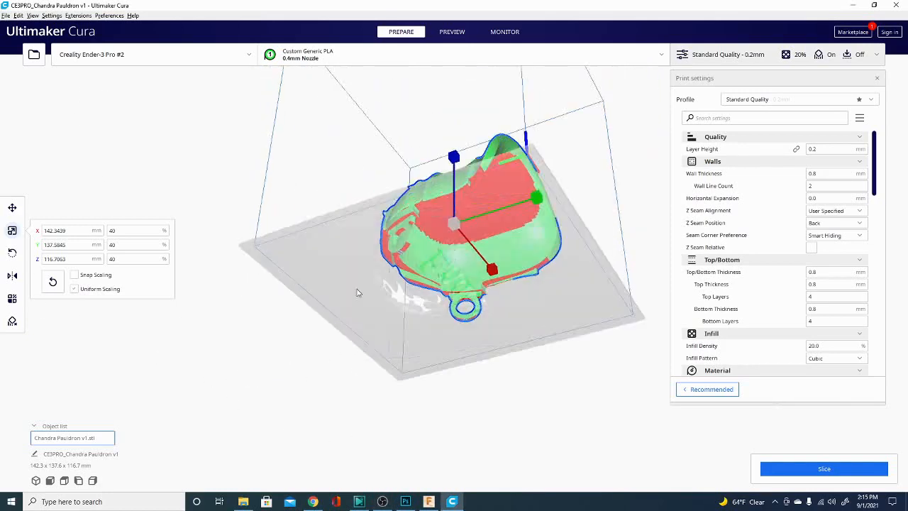
pyautogui.rightClick(489, 351)
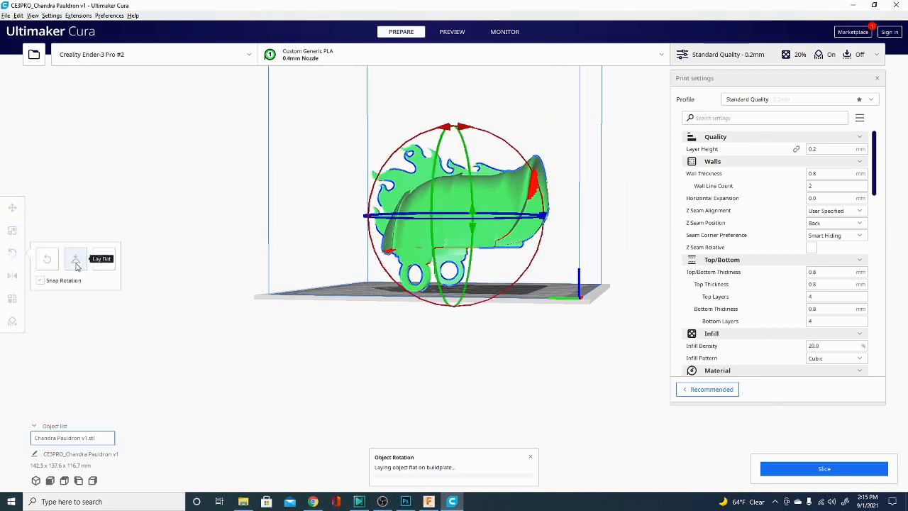
pyautogui.click(75, 258)
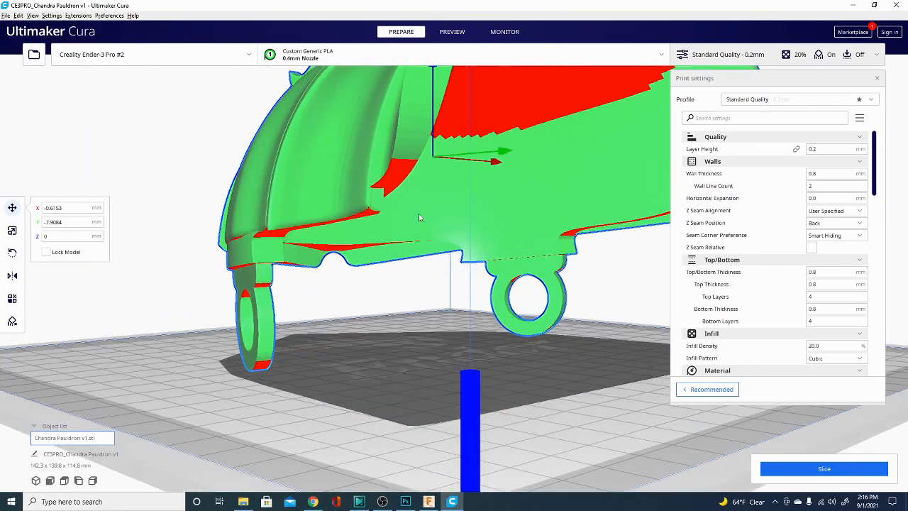
pyautogui.moveTo(394, 180)
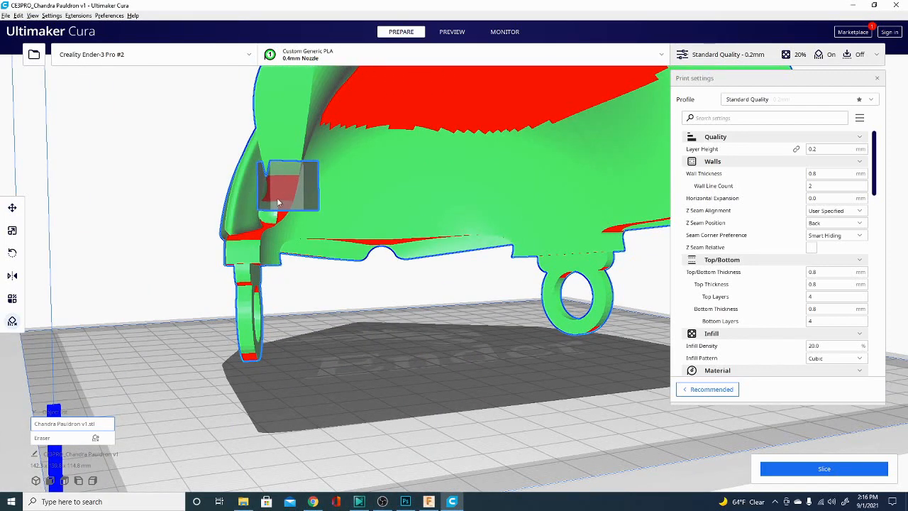
pyautogui.moveTo(293, 198)
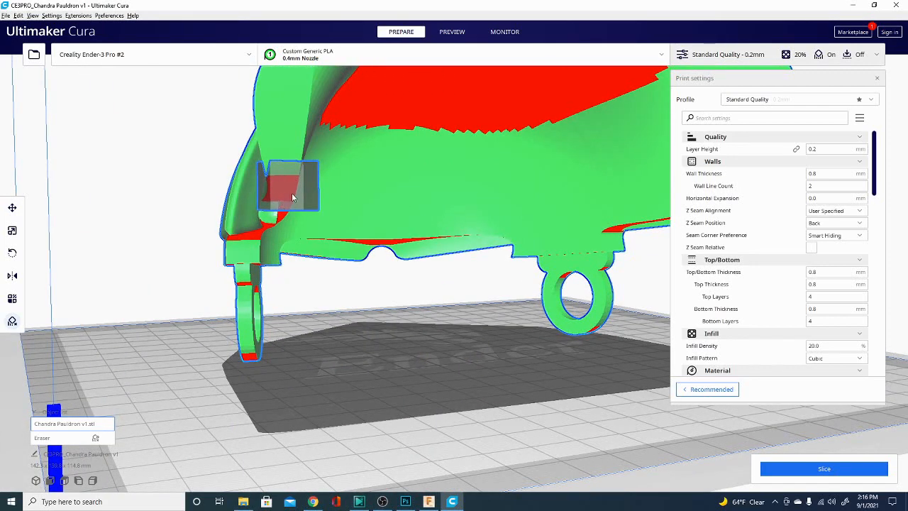
# - Add a support-blocker cube and scale it non-uniformly into a 10 × 10 × 40 mm pillar
pyautogui.click(13, 207)
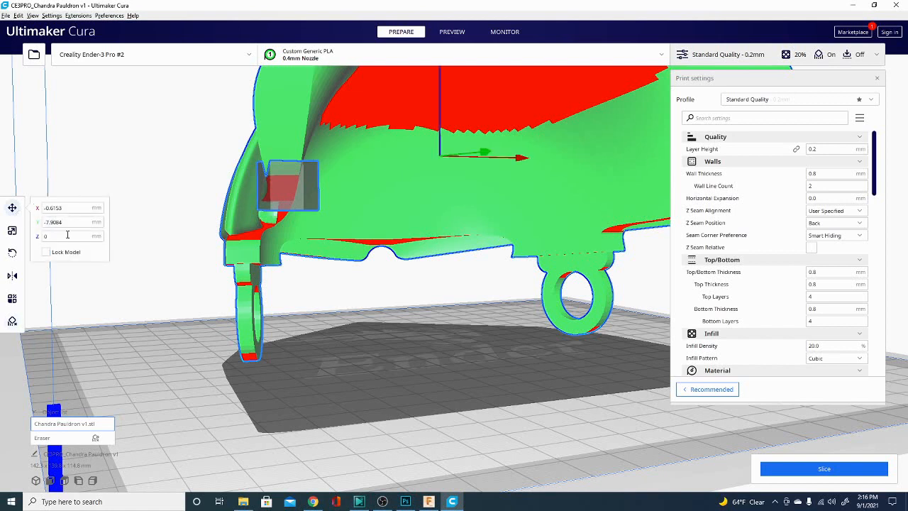
pyautogui.click(67, 235)
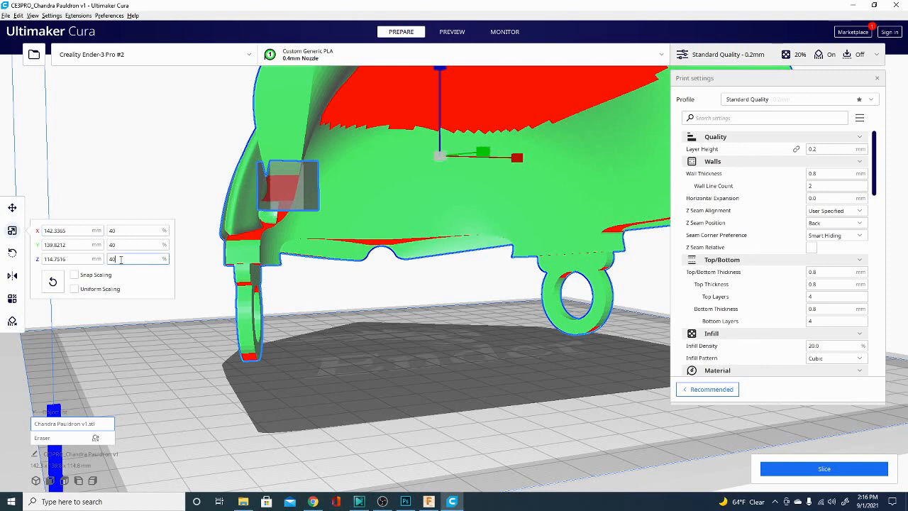
pyautogui.write('200')
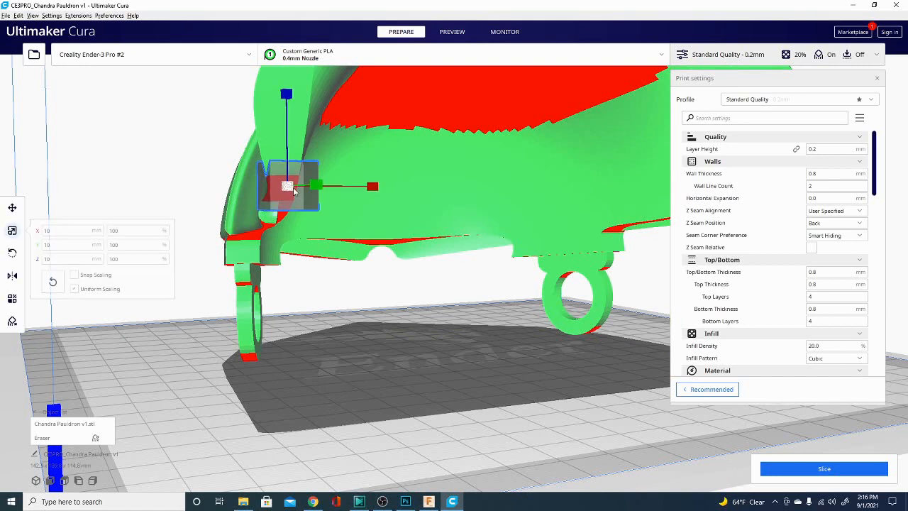
pyautogui.click(135, 258)
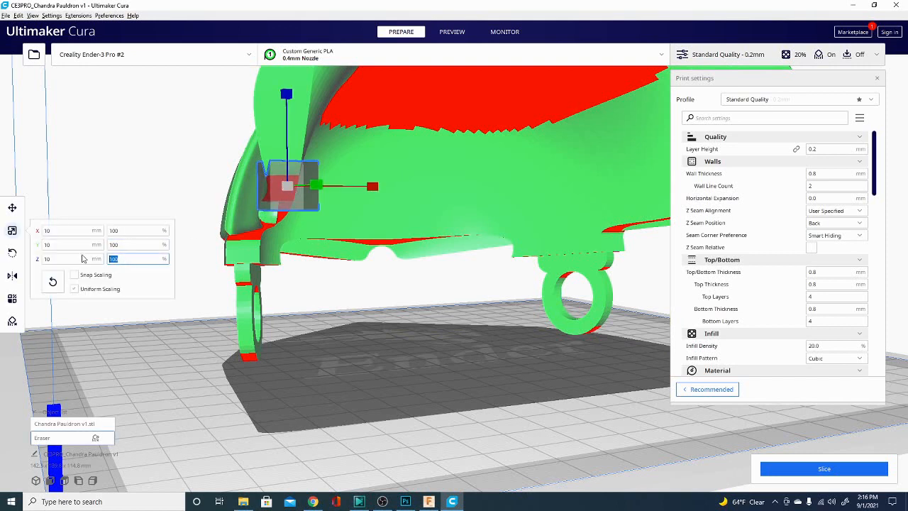
pyautogui.write('40')
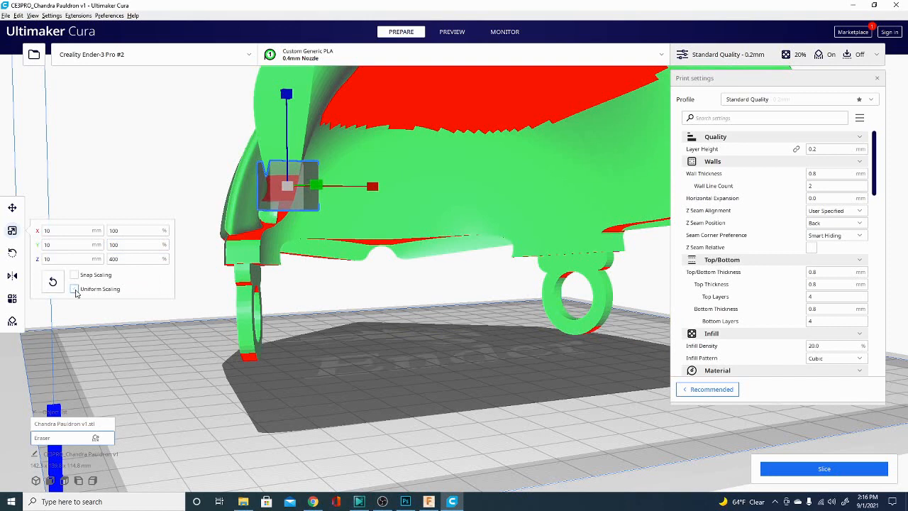
pyautogui.write('40')
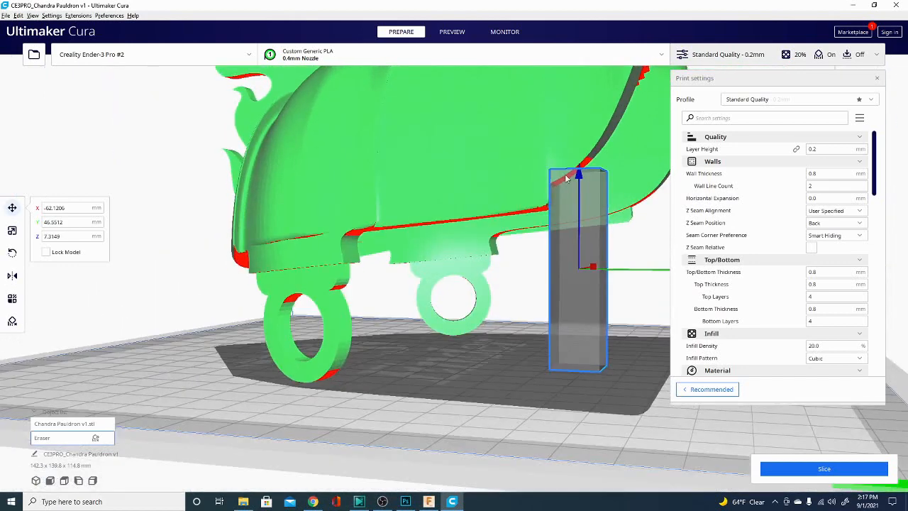
# - Move the pillar beneath the pauldron's overhanging edge
pyautogui.moveTo(582, 180); pyautogui.dragTo(582, 224)
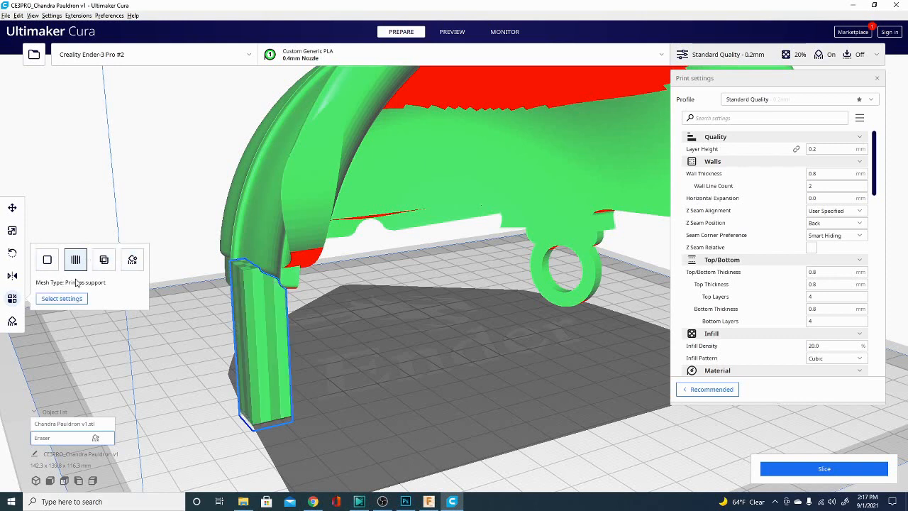
# - Add Generate Support and Support Overhang Angle to the pillar's per-model settings
pyautogui.click(61, 298)
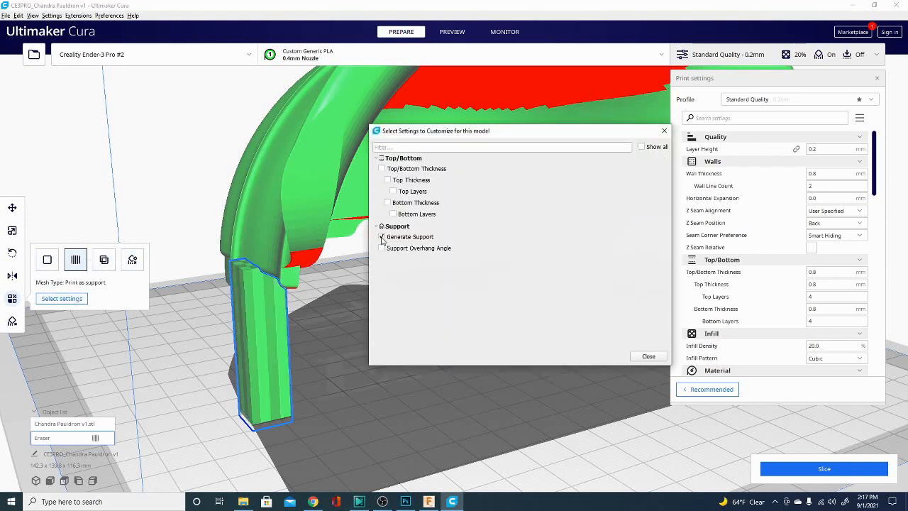
pyautogui.click(381, 237)
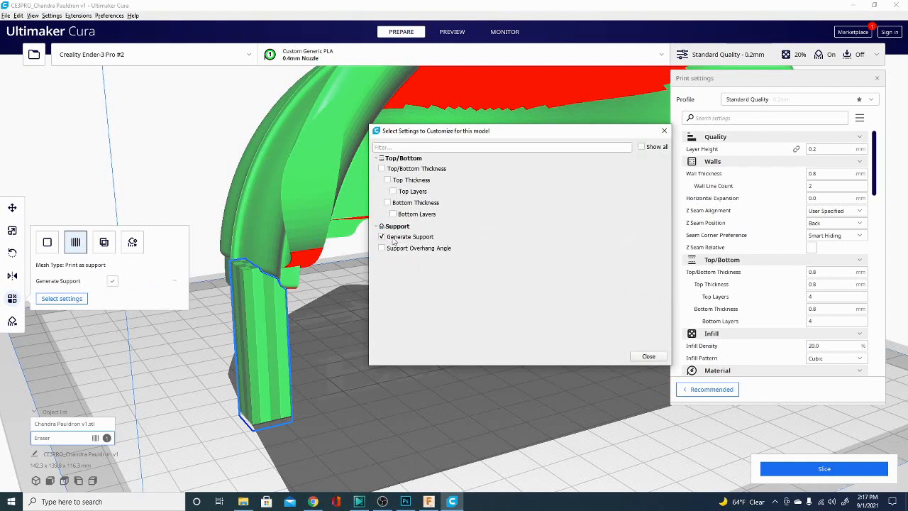
pyautogui.click(382, 248)
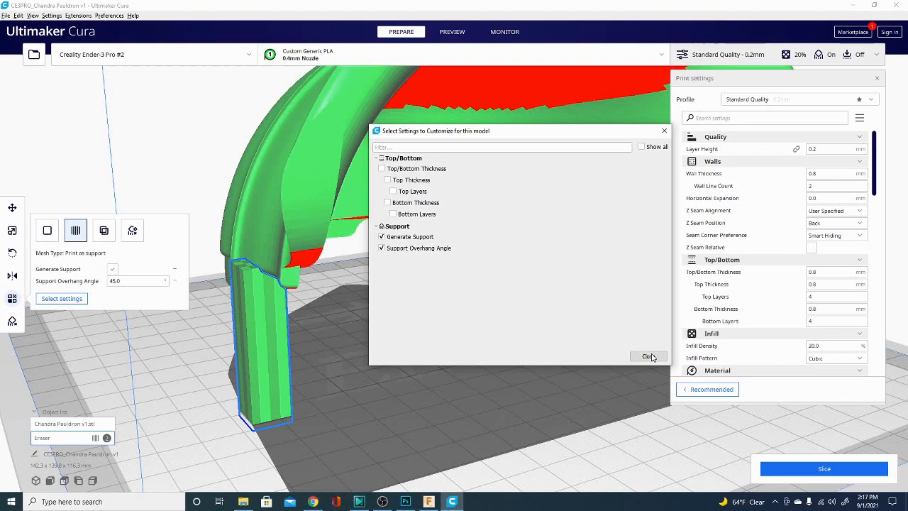
pyautogui.click(648, 356)
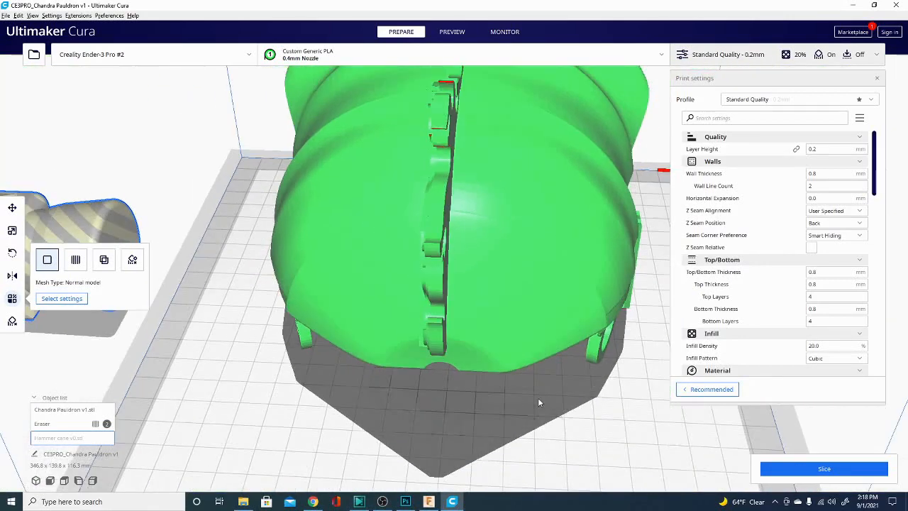
# - Set the hammer cane to print as support and slice the scene
pyautogui.click(12, 208)
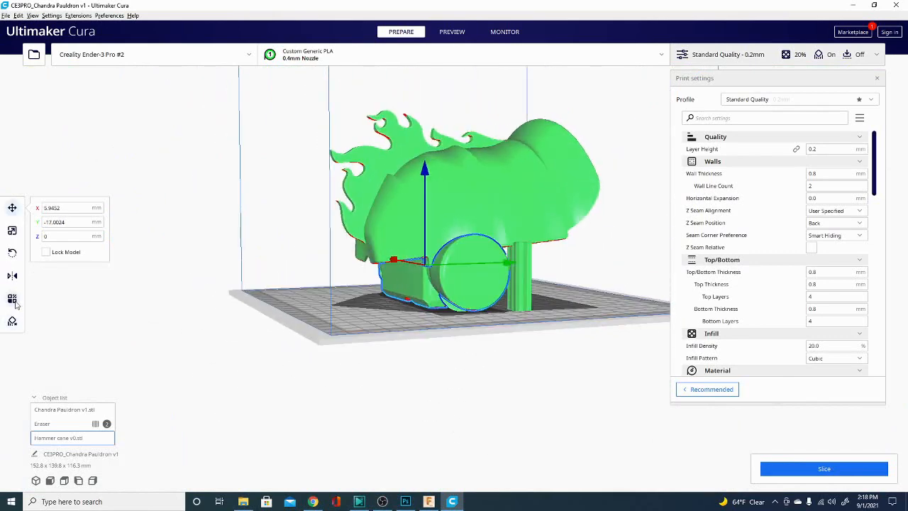
pyautogui.click(12, 298)
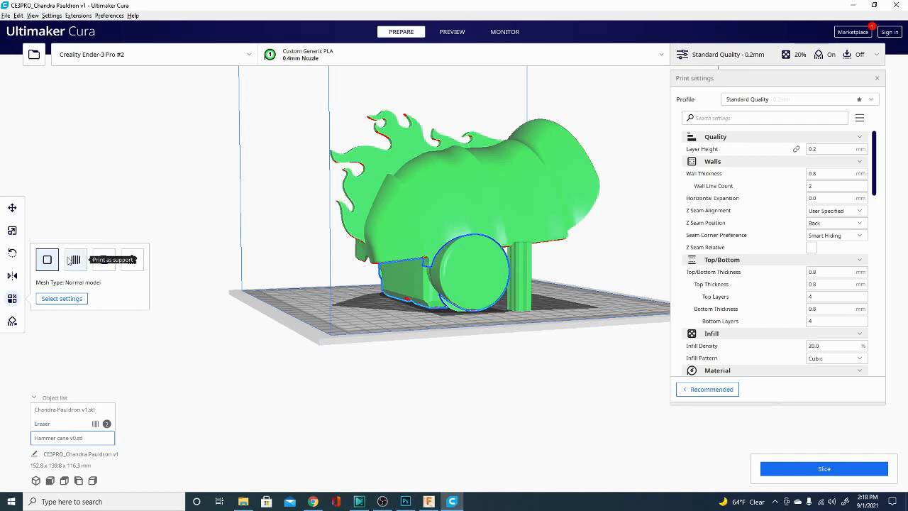
pyautogui.click(75, 259)
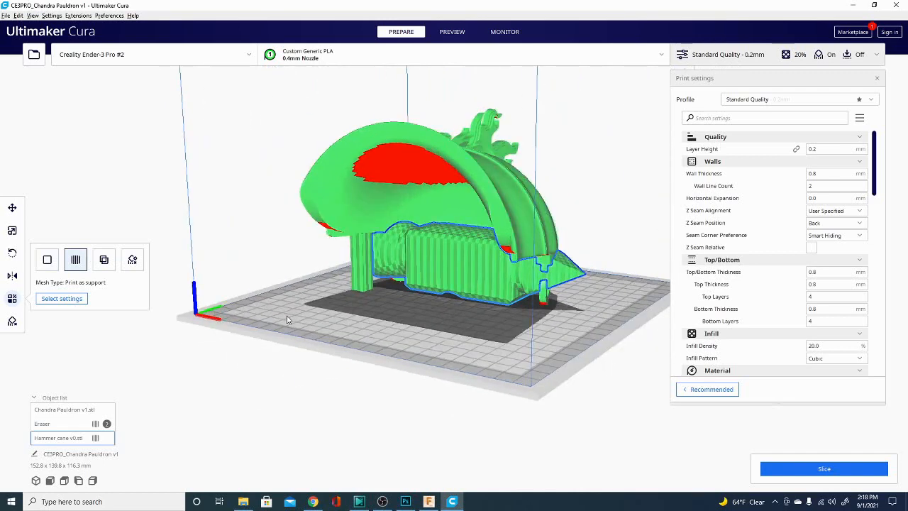
pyautogui.click(823, 468)
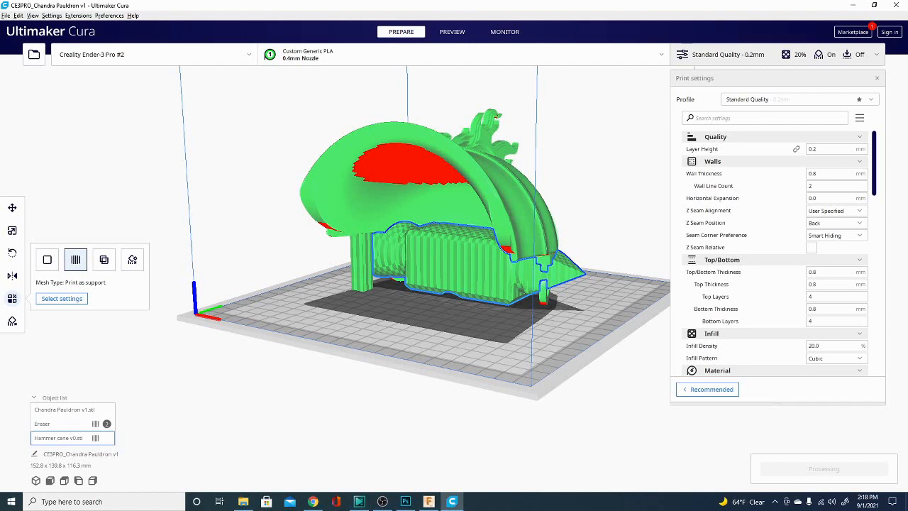
# - Switch to the preview and orbit the sliced pauldron from several angles
pyautogui.click(452, 31)
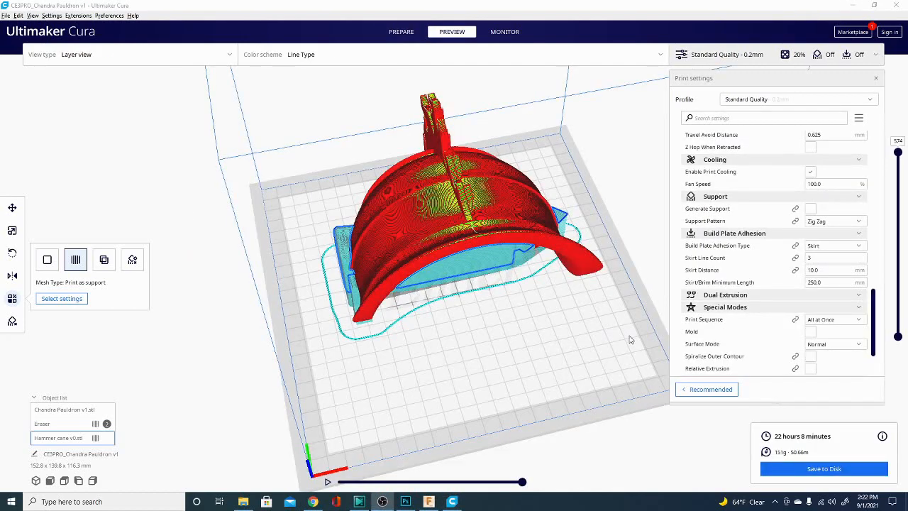
pyautogui.moveTo(624, 341); pyautogui.dragTo(546, 315)
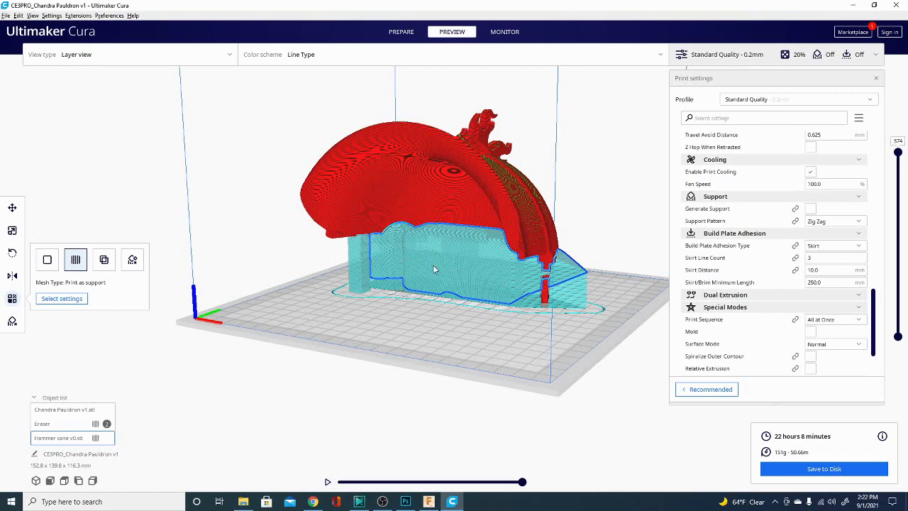
pyautogui.moveTo(796, 265)
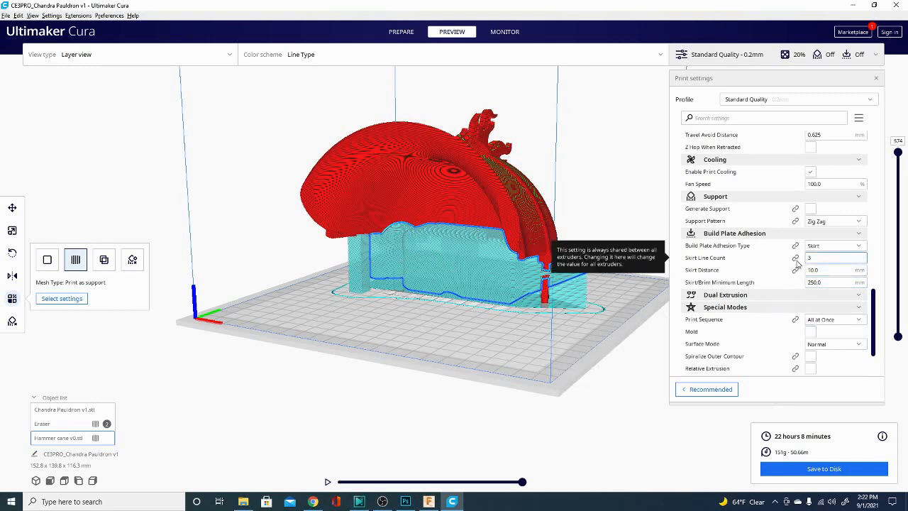
pyautogui.moveTo(810, 208)
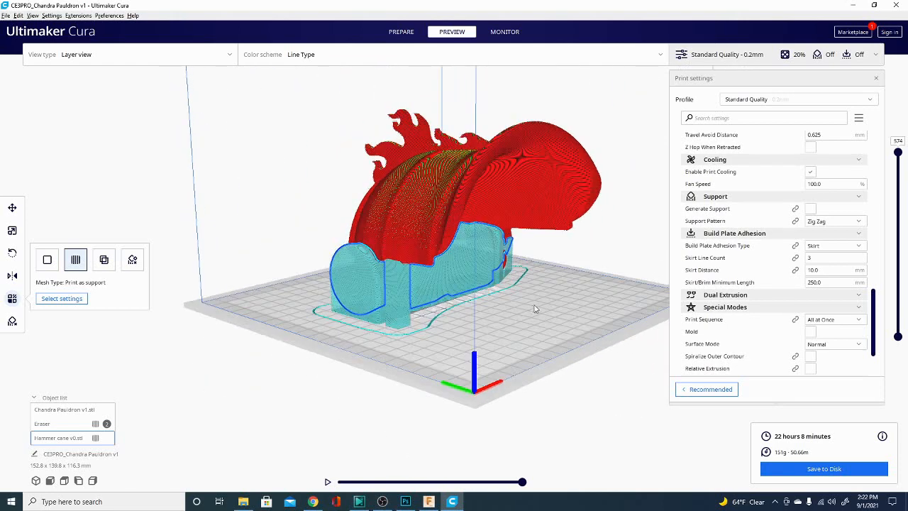
pyautogui.moveTo(535, 309); pyautogui.dragTo(494, 348)
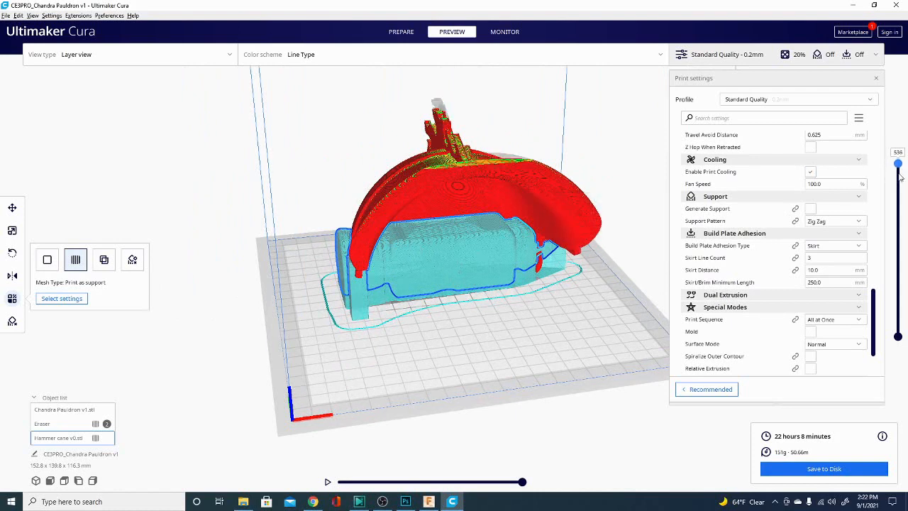
# - Show layers only up to 140 and orbit to inspect the support blocks
pyautogui.moveTo(898, 164); pyautogui.dragTo(898, 259)
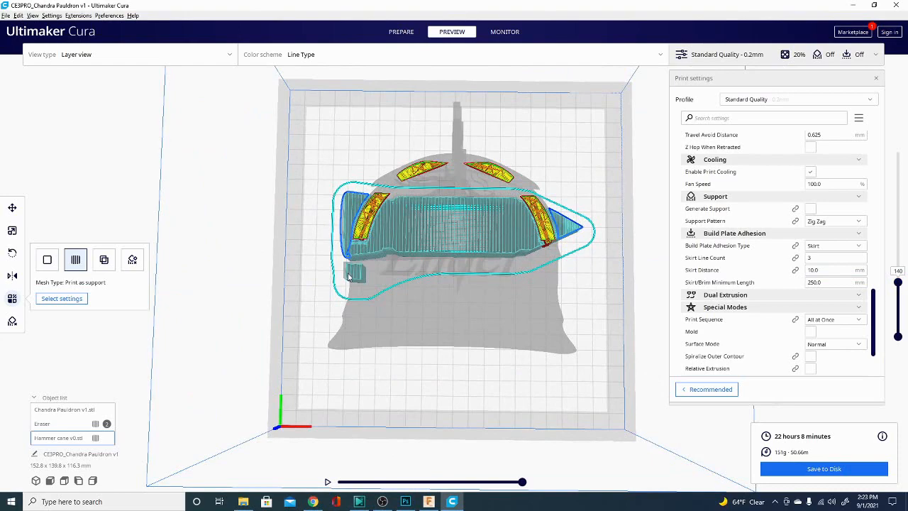
pyautogui.moveTo(454, 213); pyautogui.dragTo(400, 287)
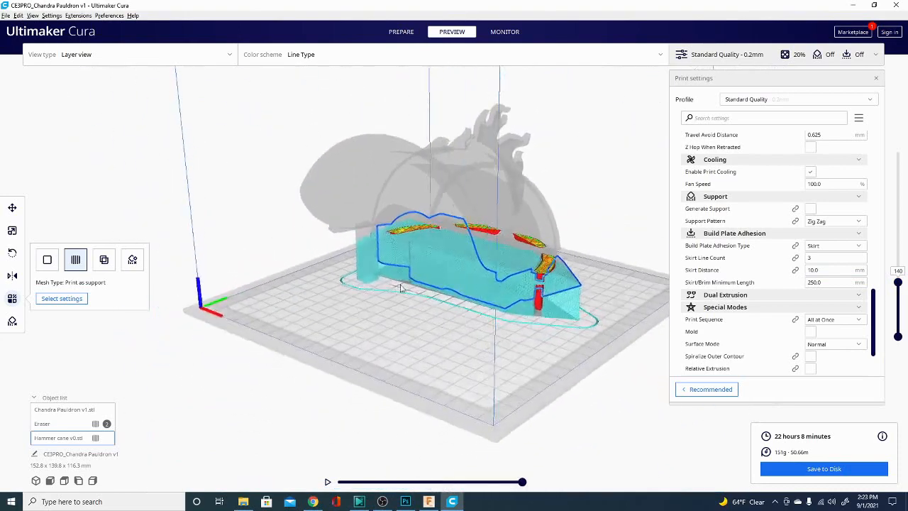
pyautogui.moveTo(401, 287); pyautogui.dragTo(477, 344)
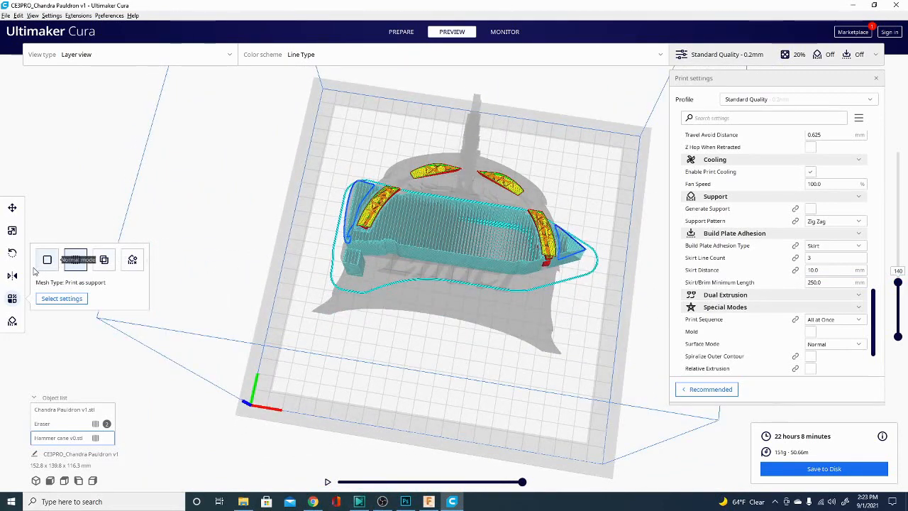
pyautogui.click(76, 260)
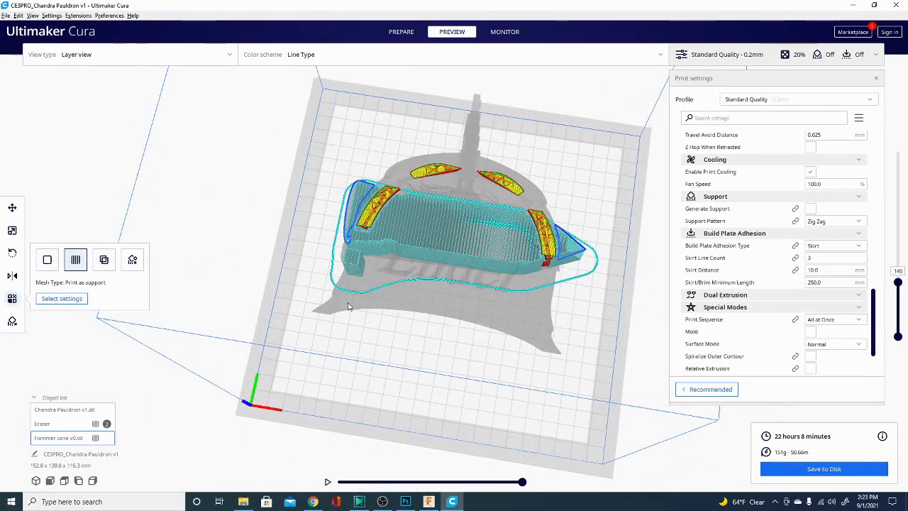
pyautogui.moveTo(132, 260)
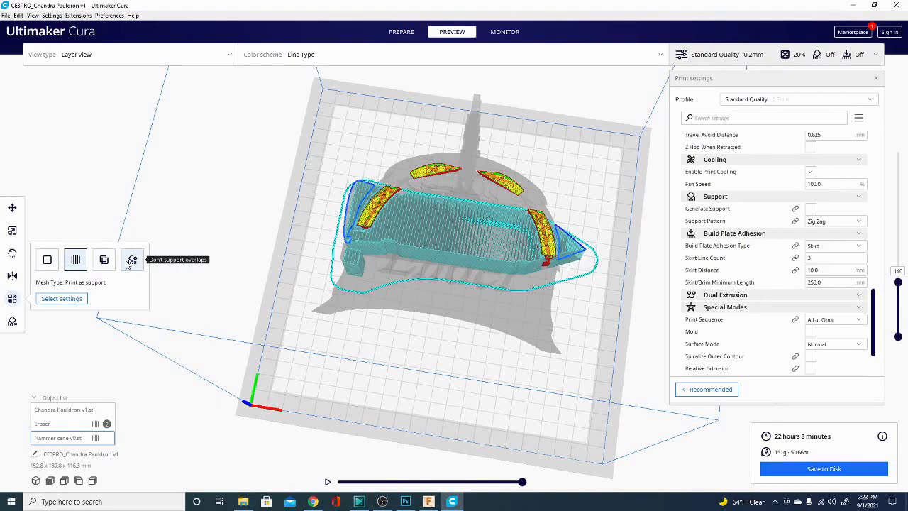
pyautogui.moveTo(335, 303)
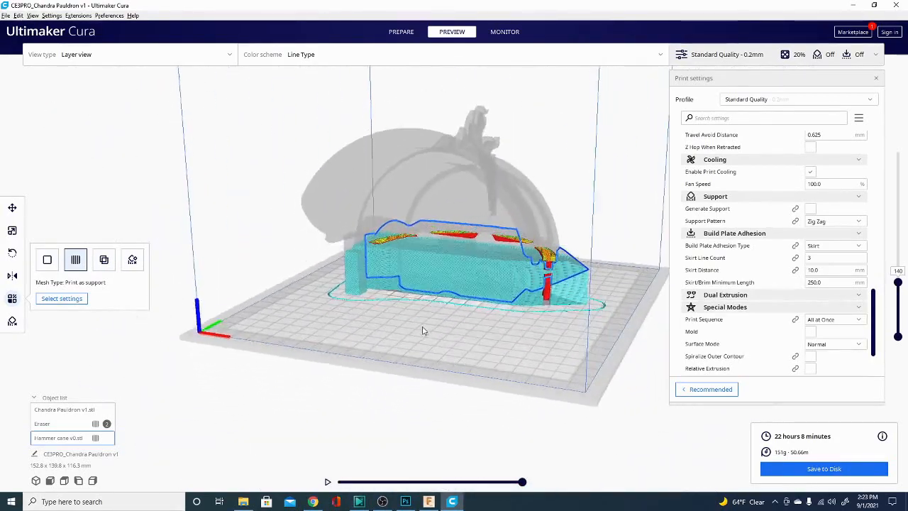
pyautogui.moveTo(423, 329); pyautogui.dragTo(575, 355)
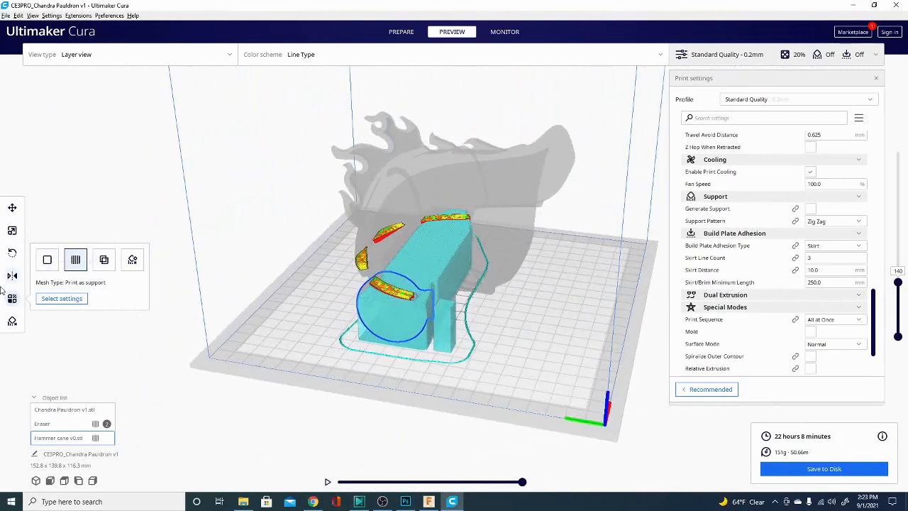
pyautogui.click(401, 31)
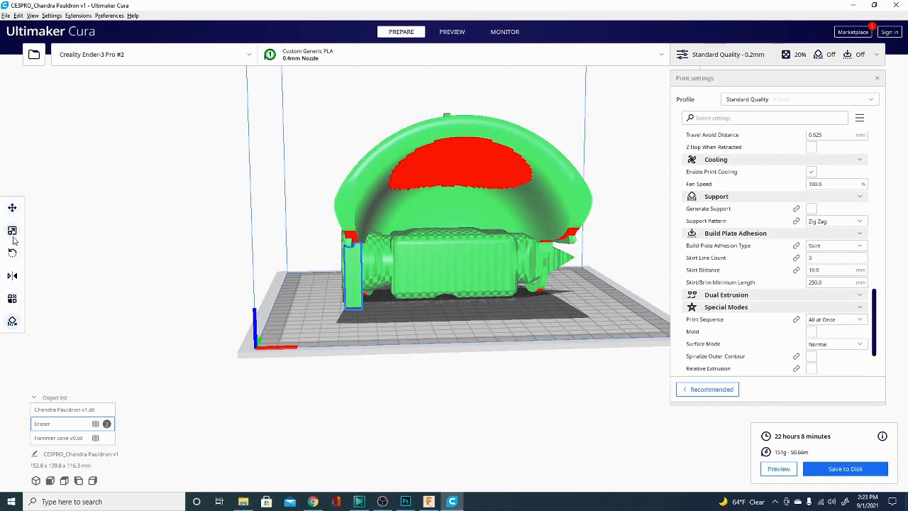
# - Select the thin Eraser pillar under the pauldron's edge
pyautogui.click(12, 230)
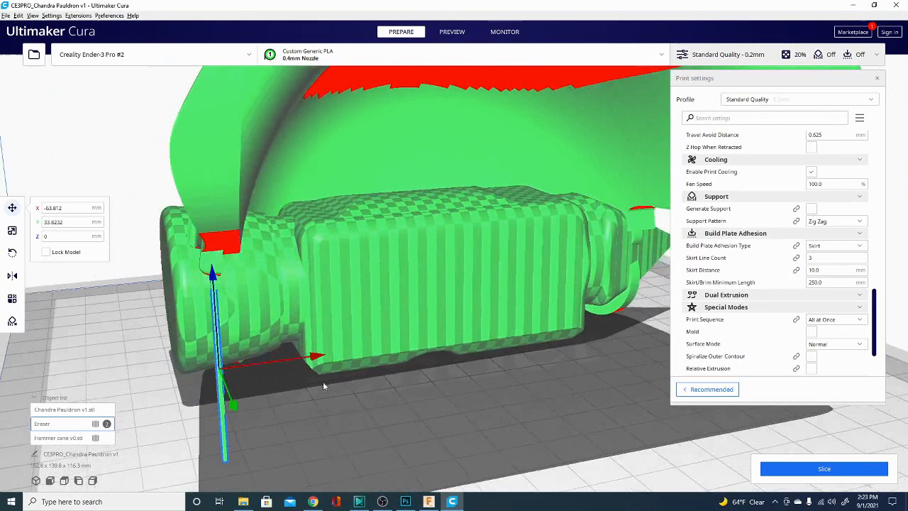
# - Multiply the selected Eraser pillar into several copies
pyautogui.rightClick(323, 385)
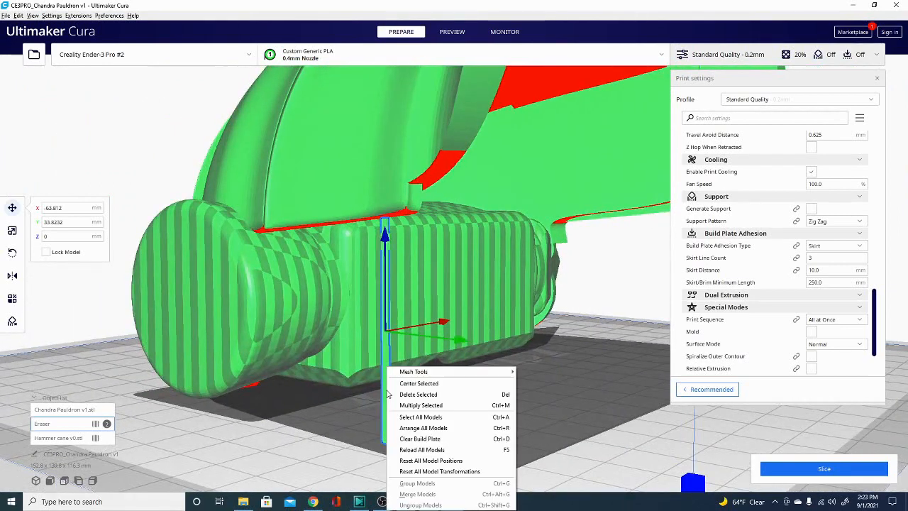
pyautogui.moveTo(421, 405)
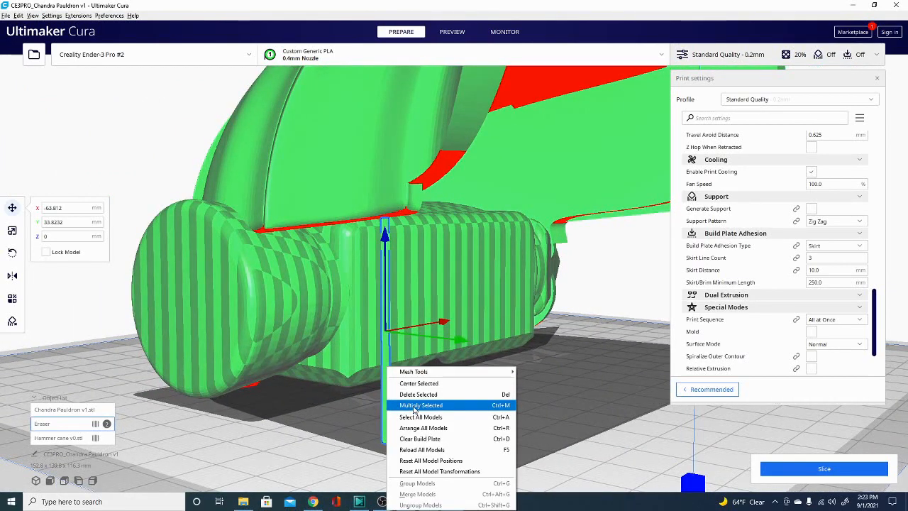
pyautogui.click(420, 404)
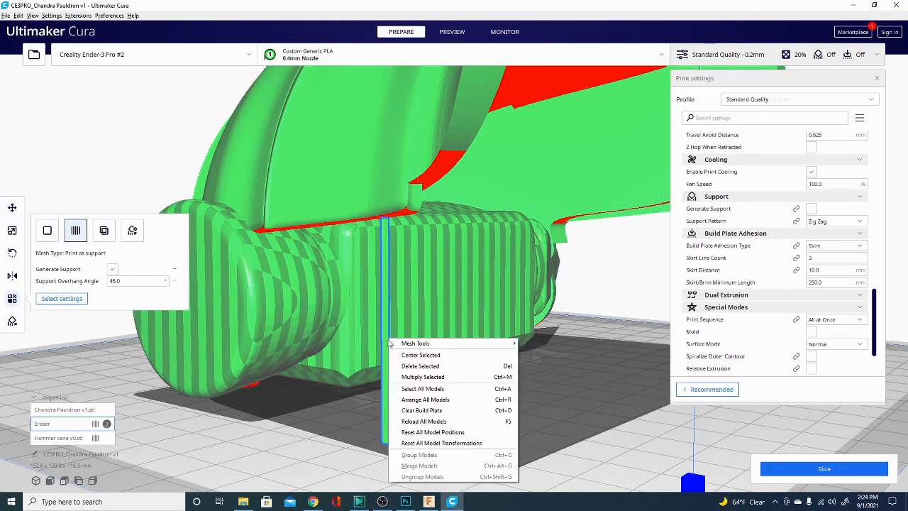
pyautogui.moveTo(425, 399)
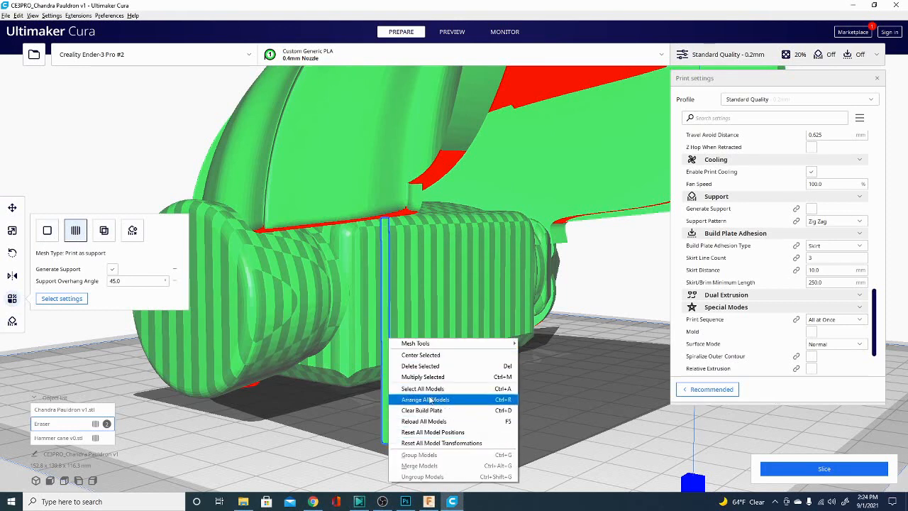
pyautogui.click(422, 377)
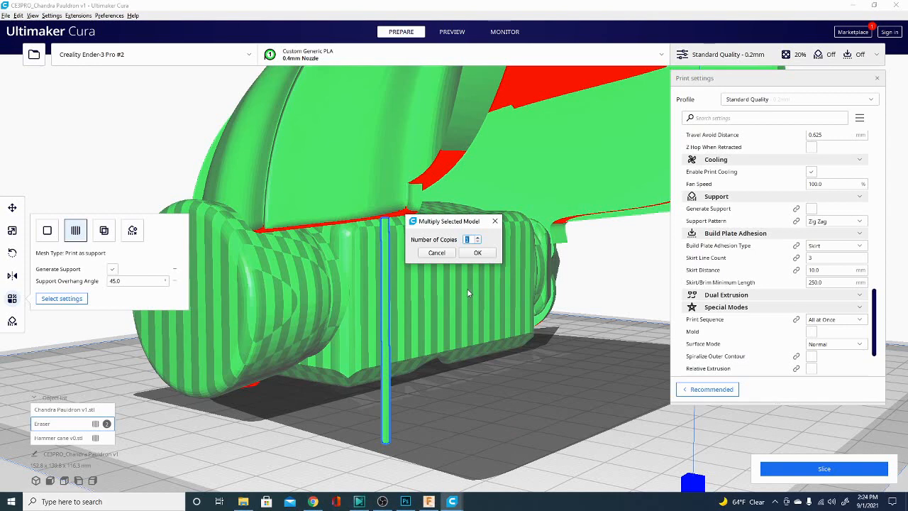
pyautogui.click(477, 253)
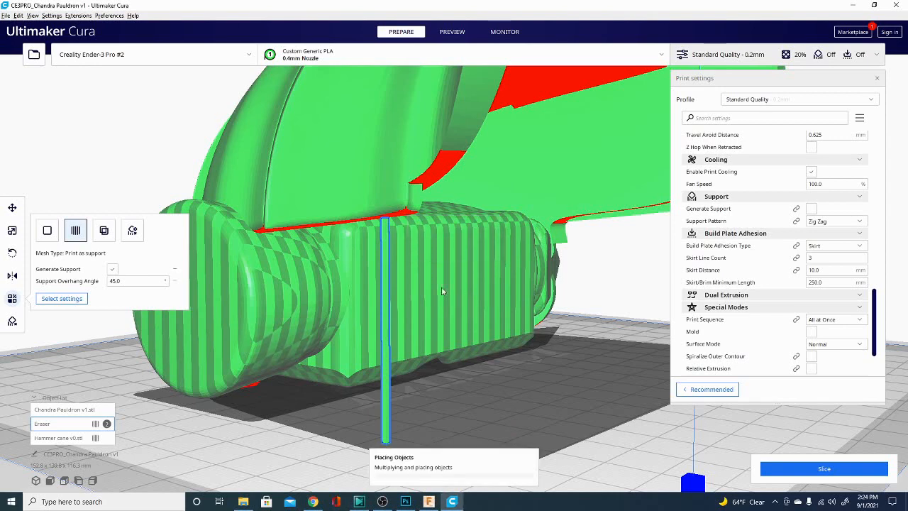
pyautogui.moveTo(485, 435)
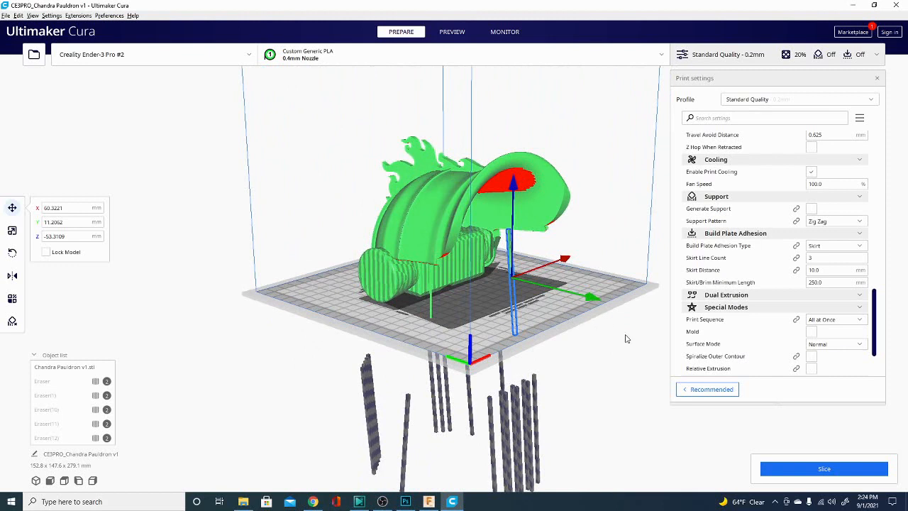
pyautogui.moveTo(606, 336)
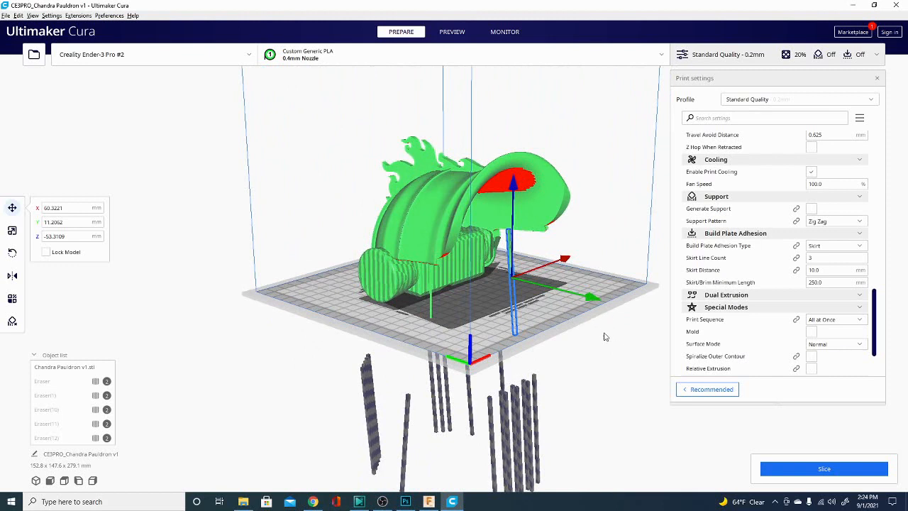